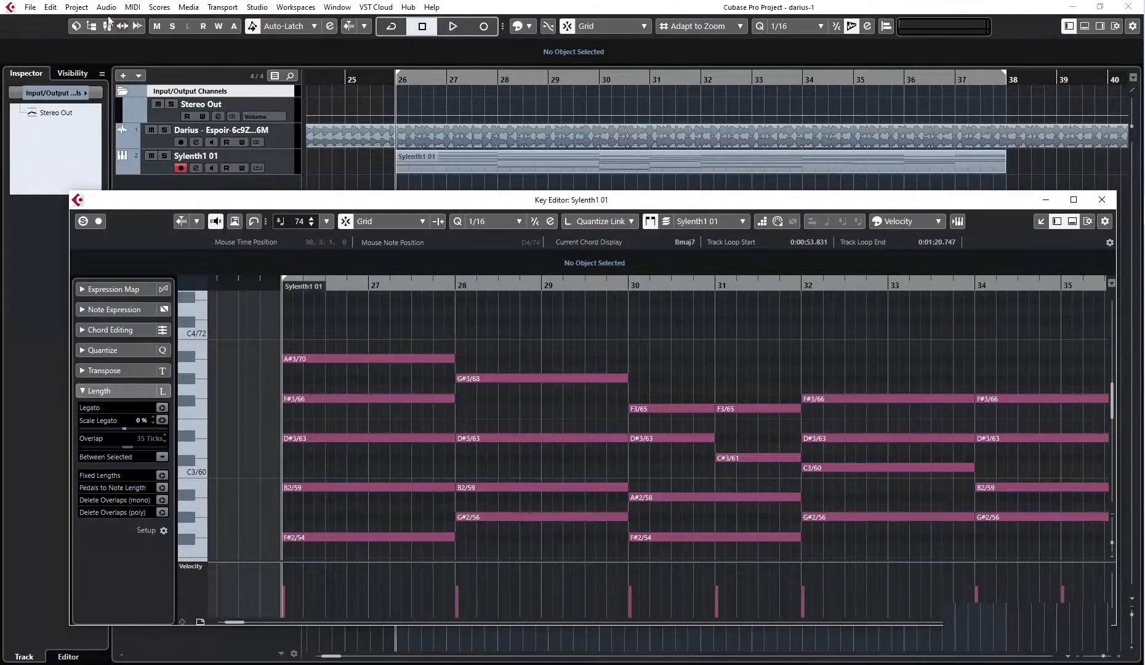
- Start playback of the Sylenth1 01 chord part with the Key Editor open
click(76, 7)
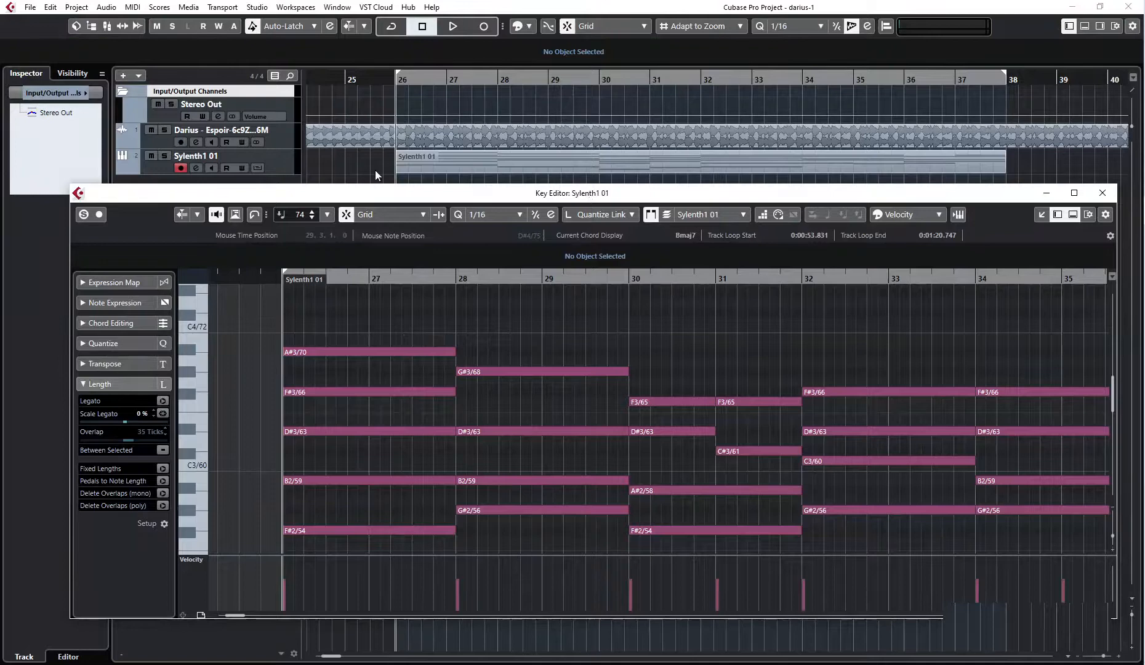
click(454, 27)
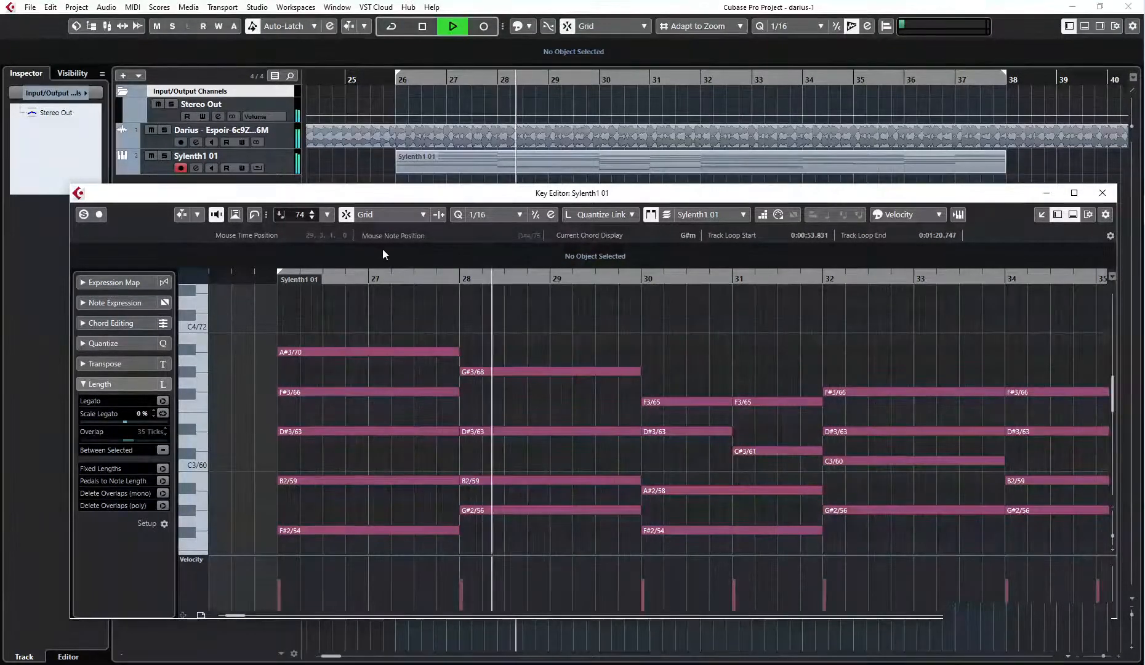
- Stop playback and bring up the Project Logical Editor presets
click(1086, 193)
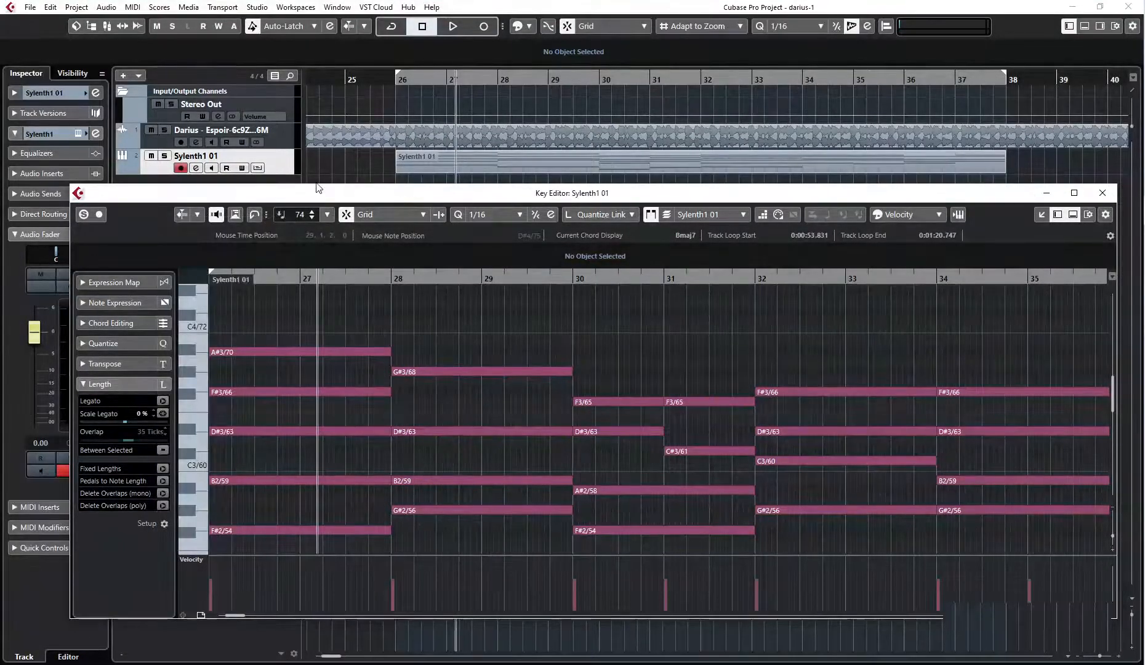
click(73, 6)
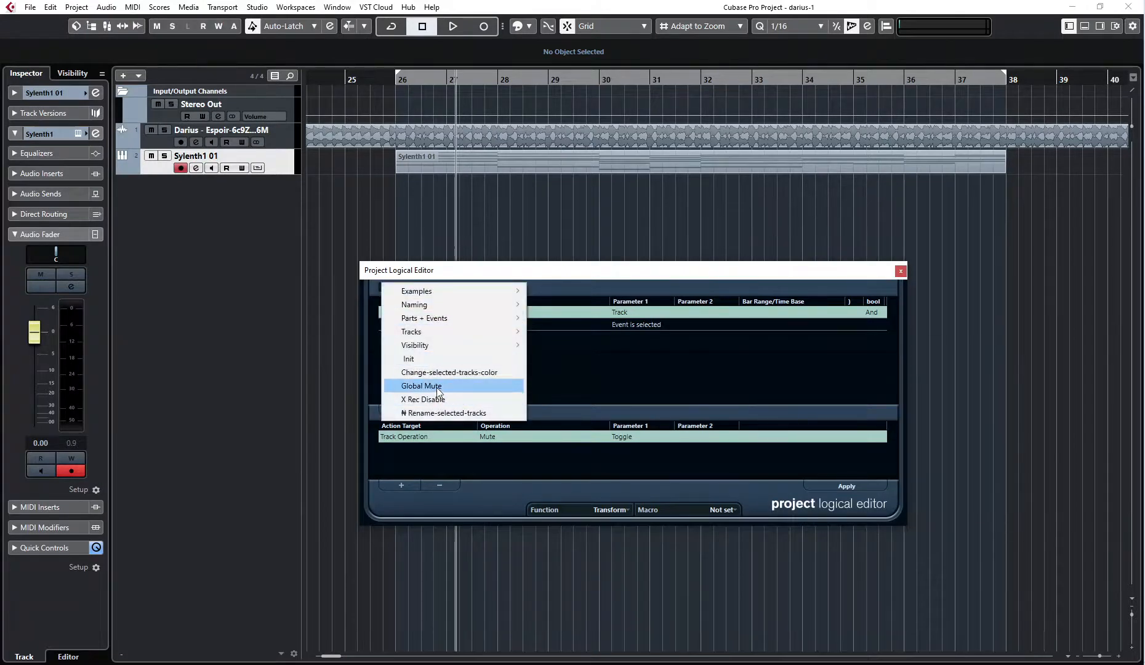
- Load the Global Mute preset and review its track filter and mute toggle action
click(421, 385)
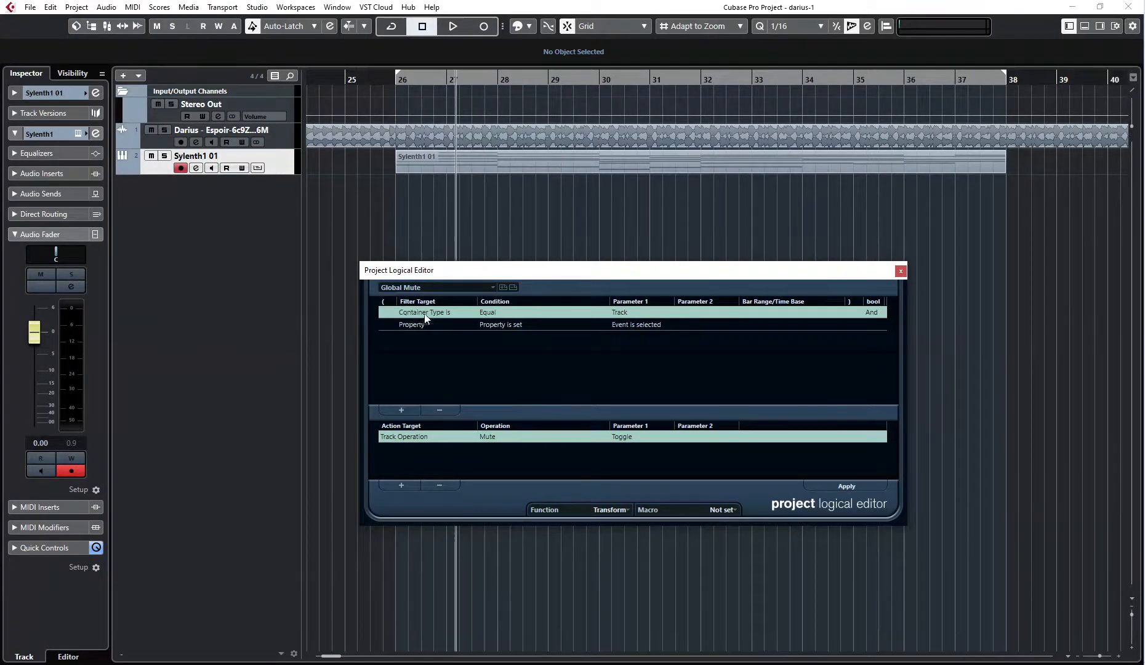
click(493, 325)
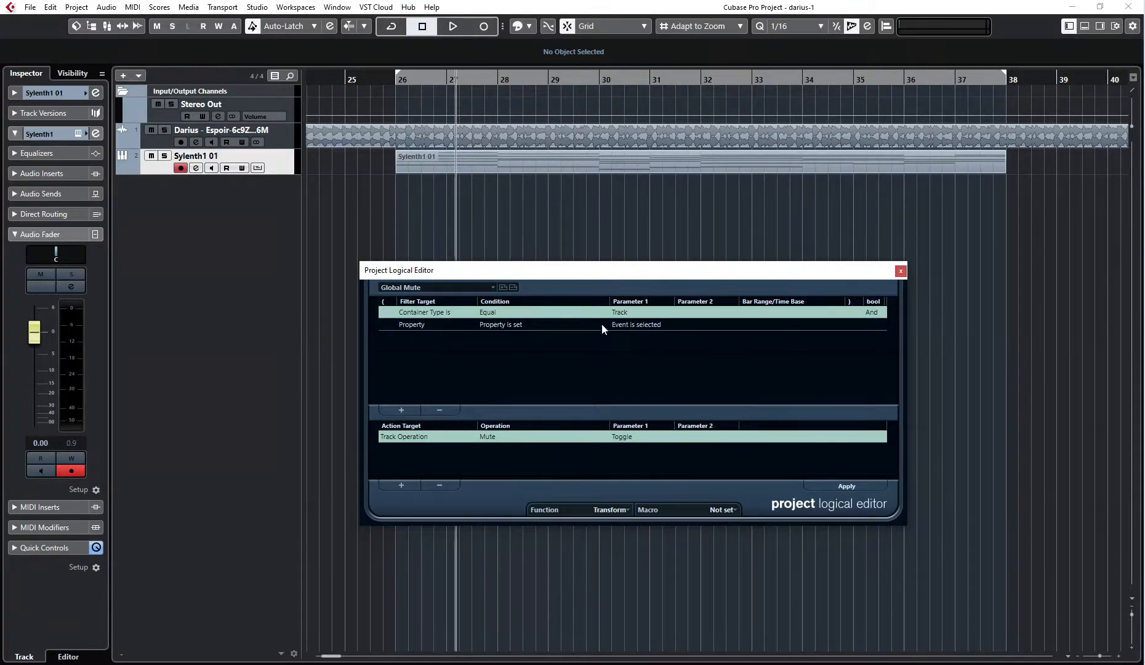
mouse_move(639, 447)
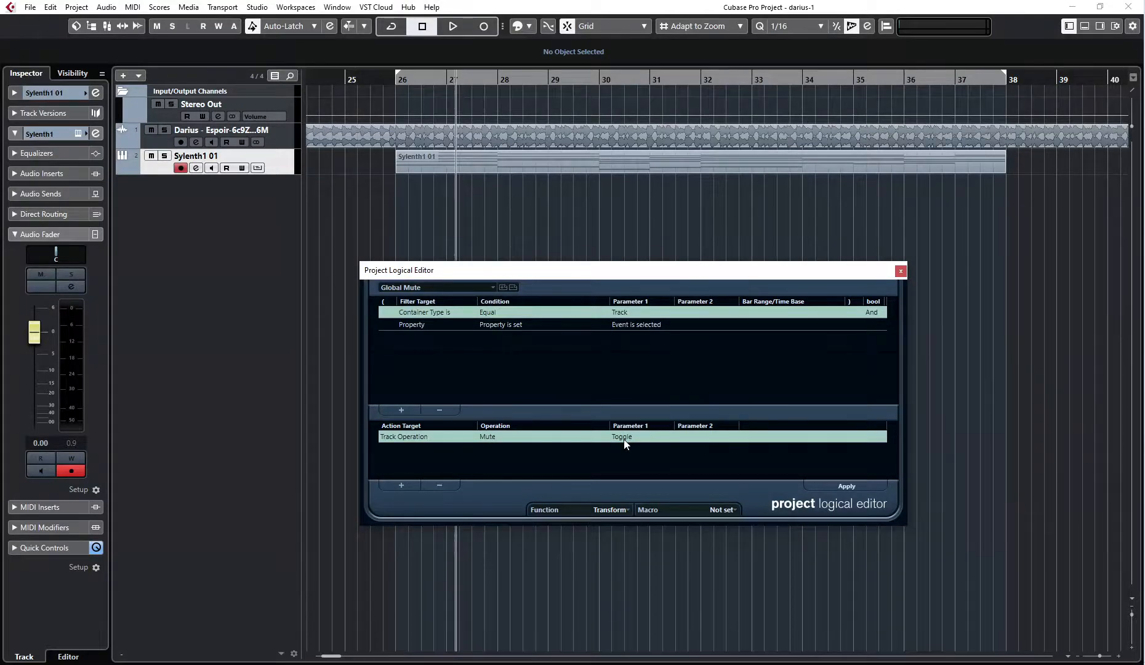
click(900, 270)
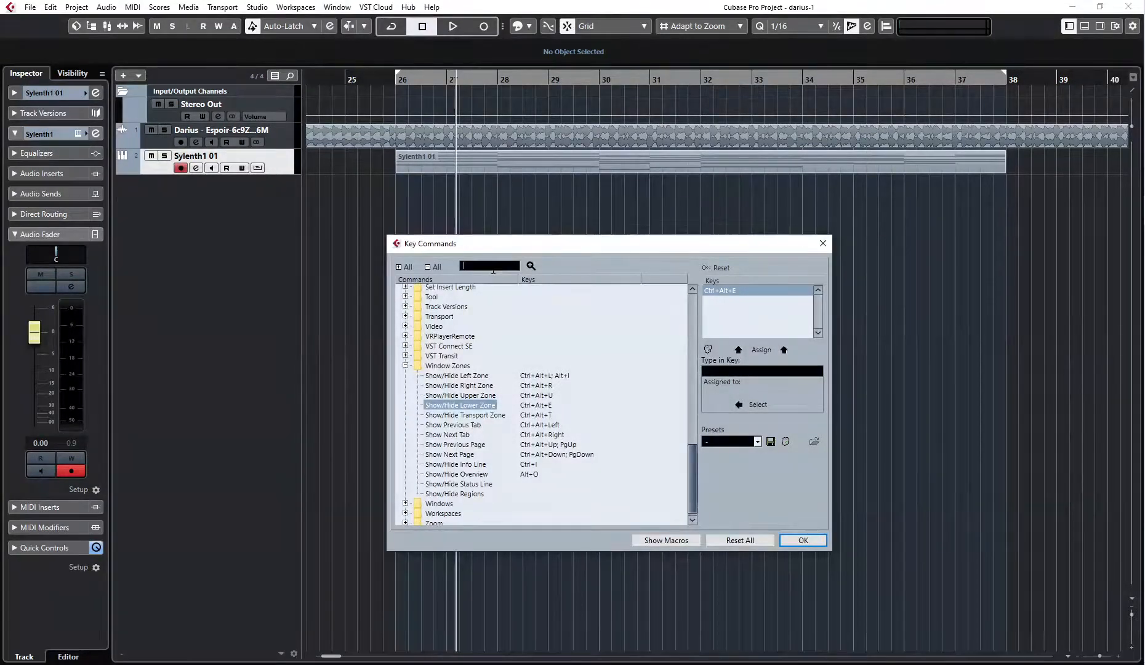
- Search Key Commands for 'global mut' and scroll to Global Mute's F9 assignment
text(global mute)
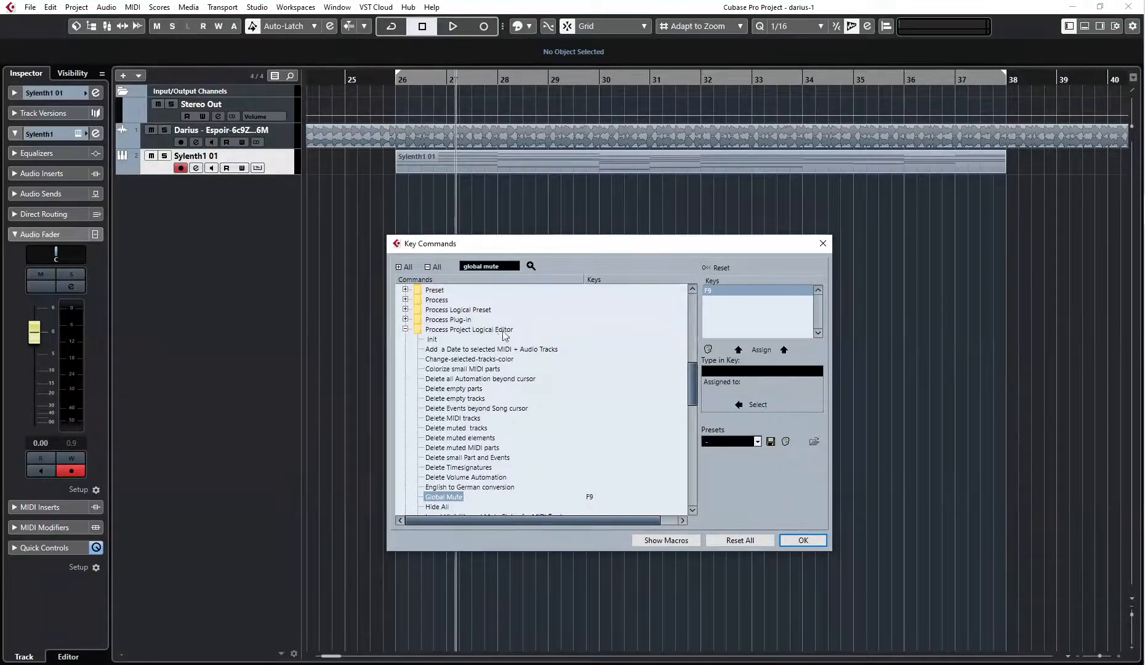
scroll(down, 3)
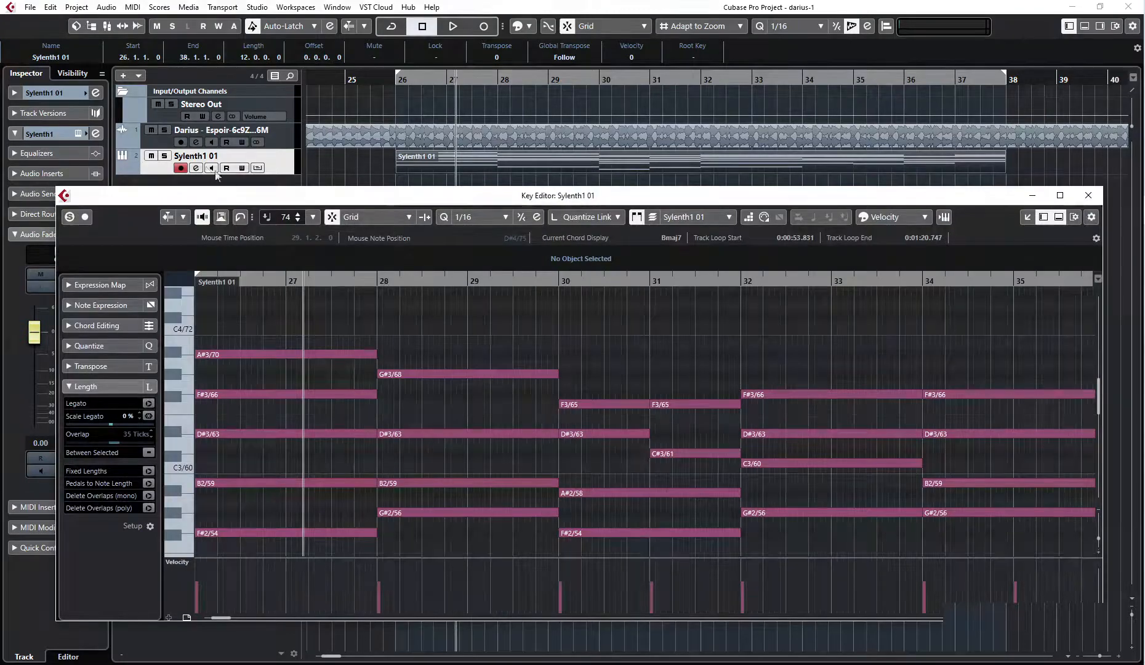
- Select the audio track while Sylenth1 01 plays in the Key Editor
click(453, 26)
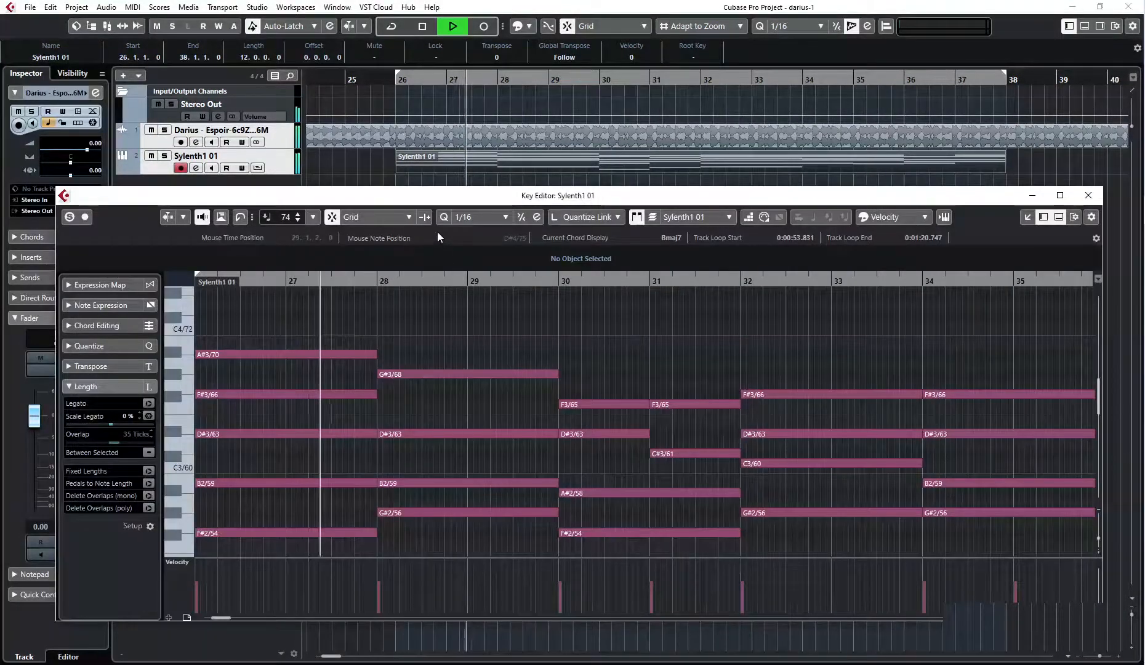